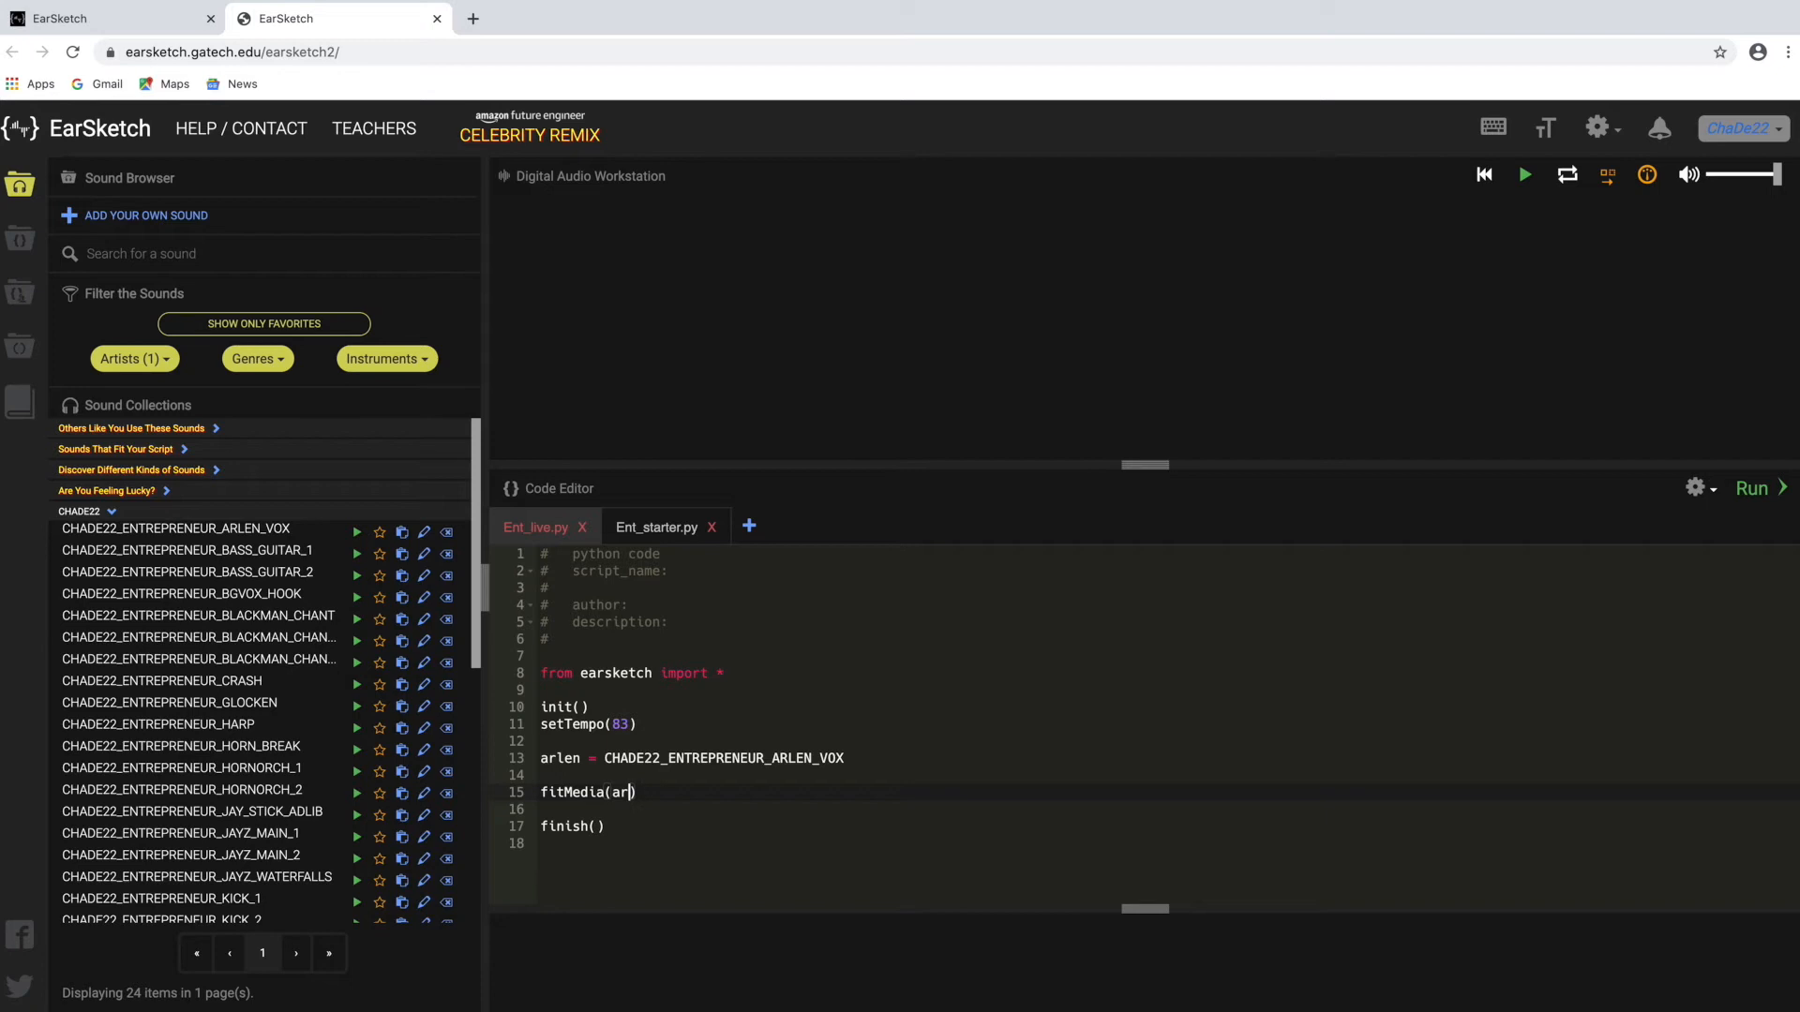
text(len,)
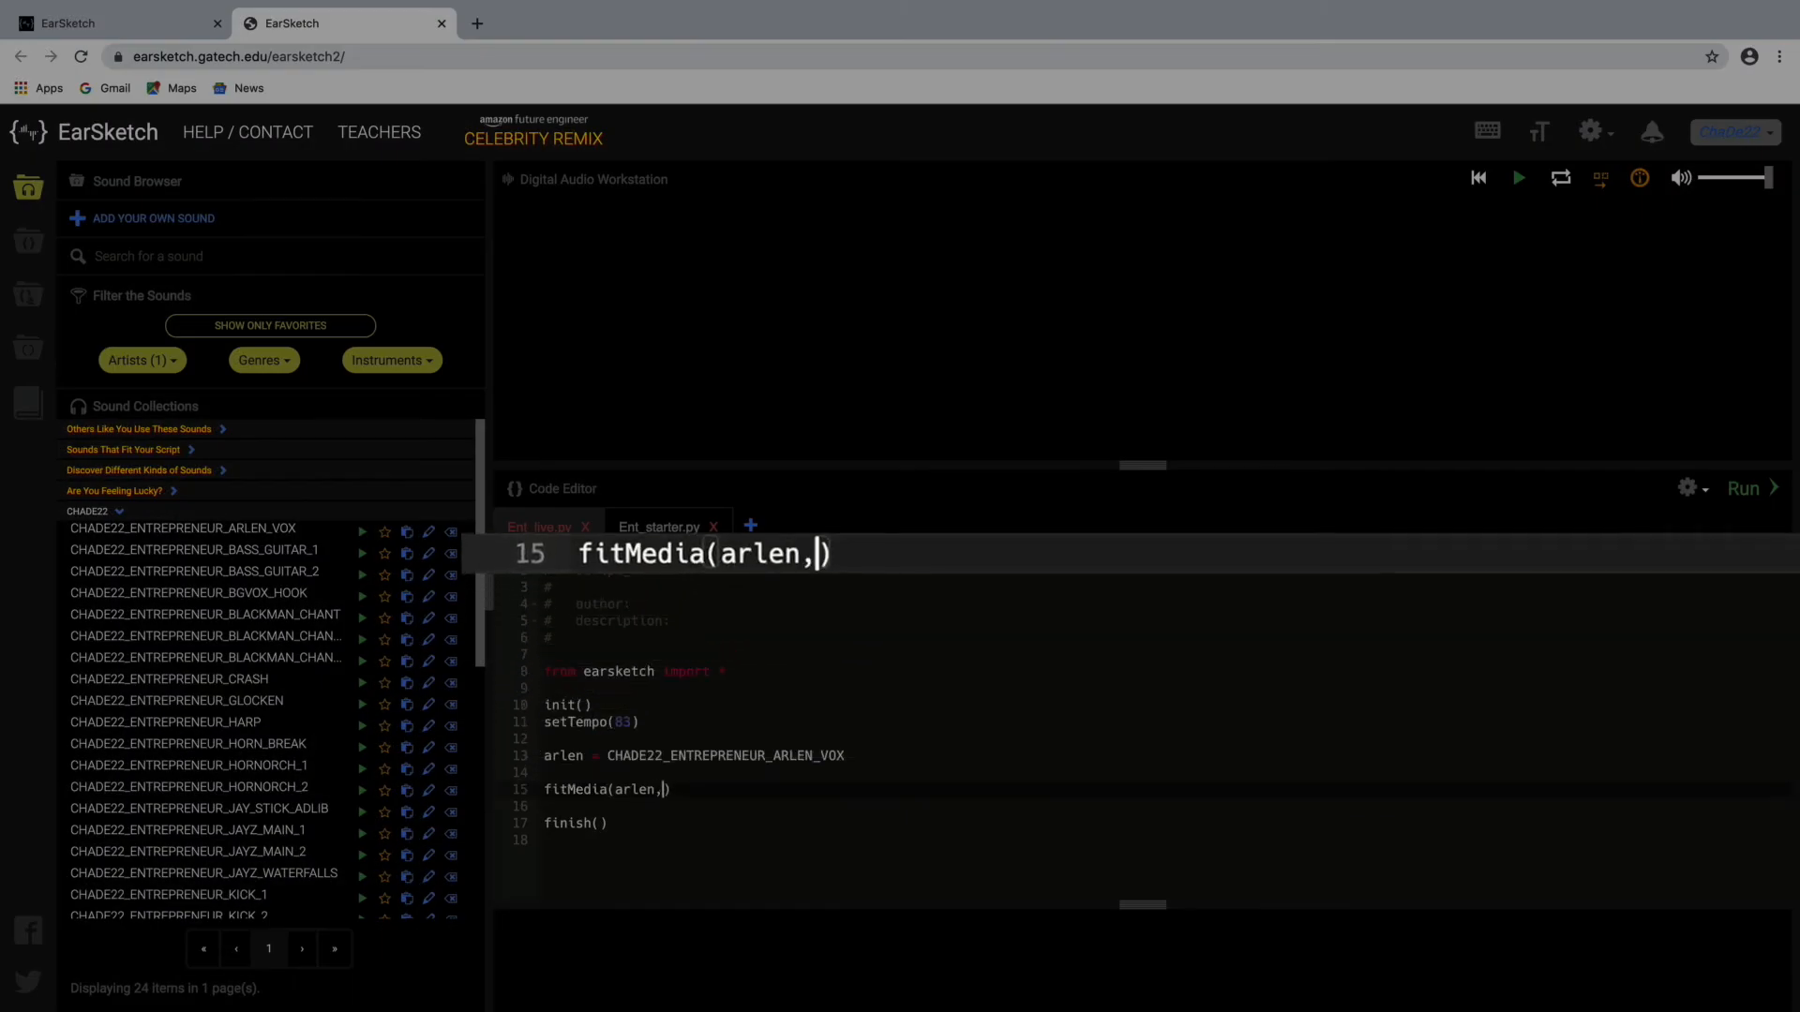
text(" ")
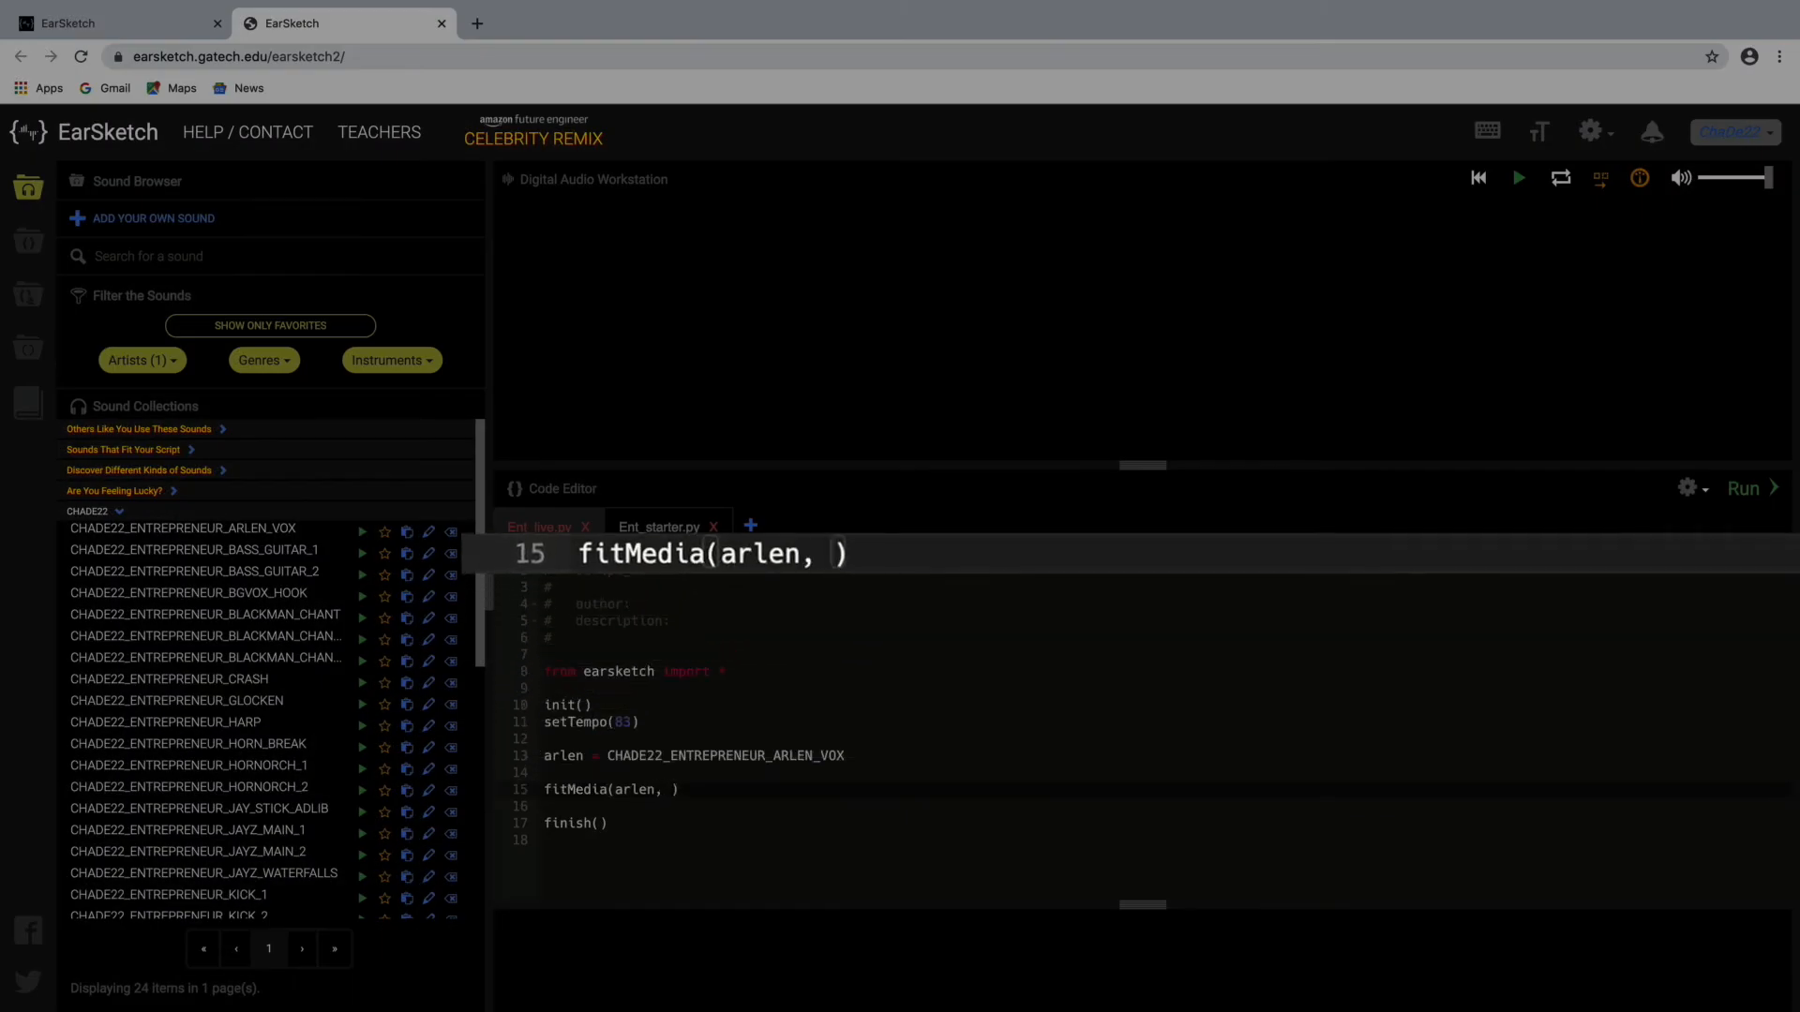
text(1,)
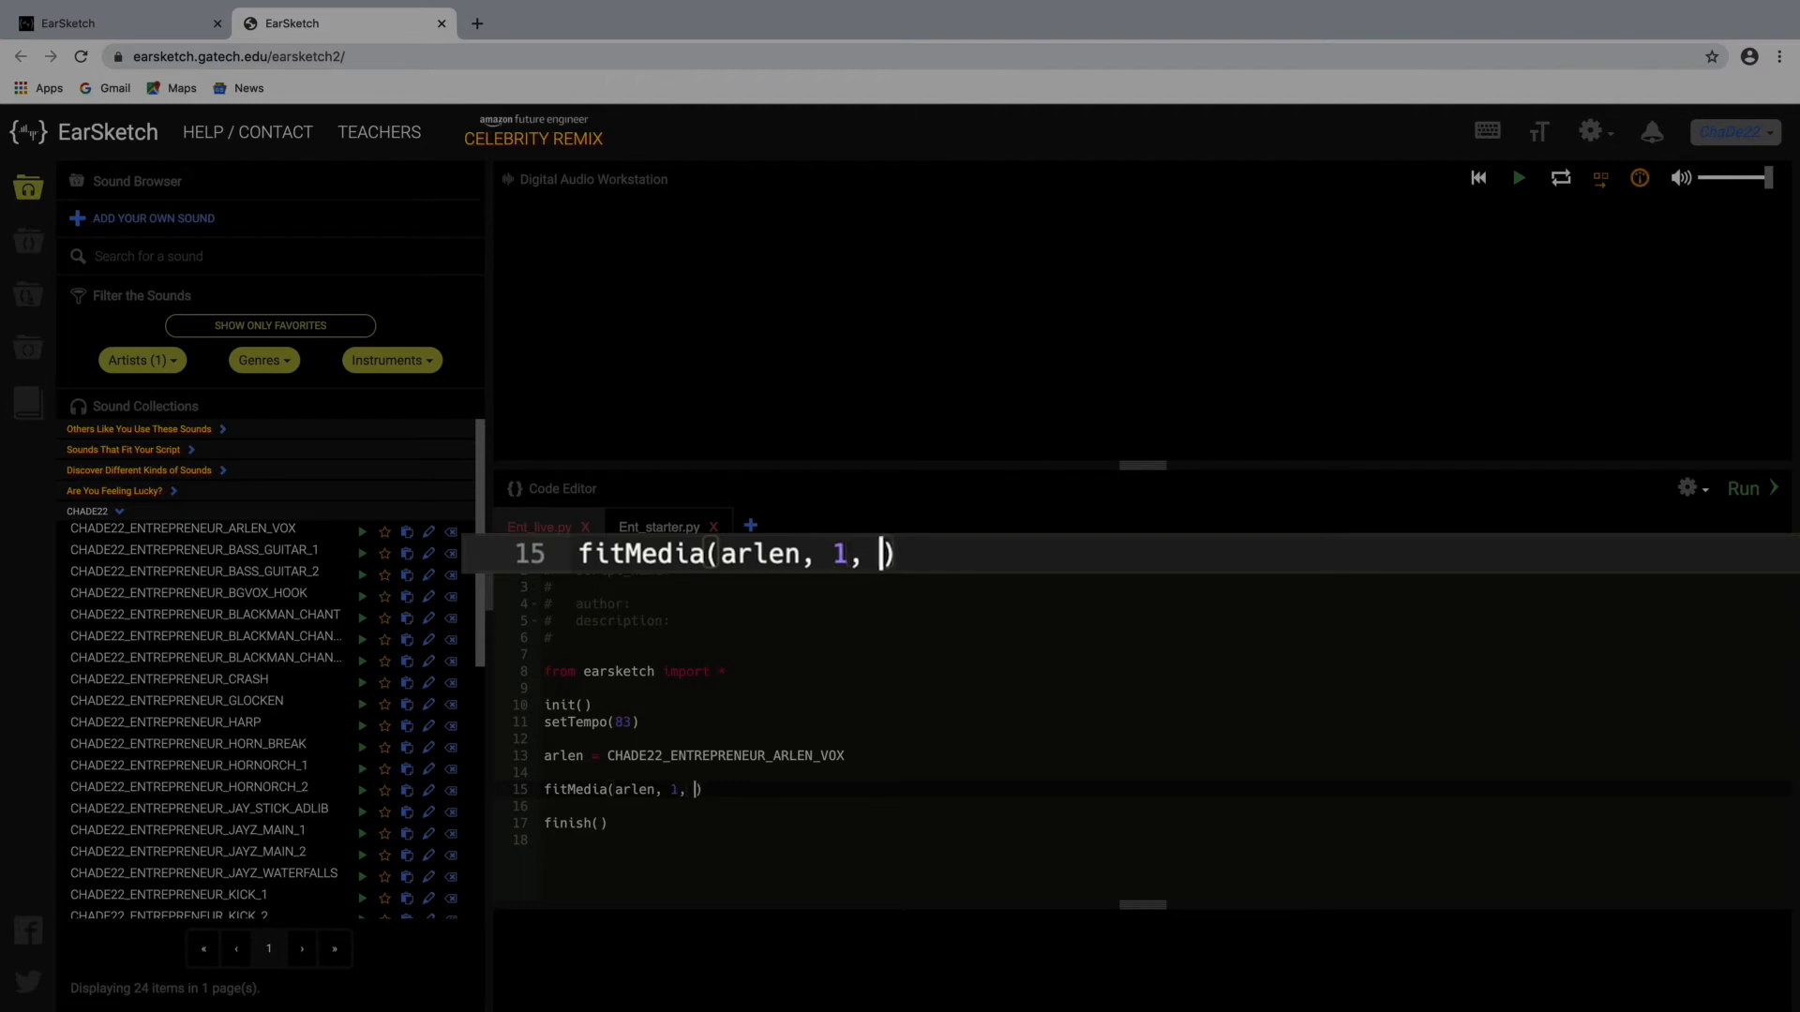
text(1,)
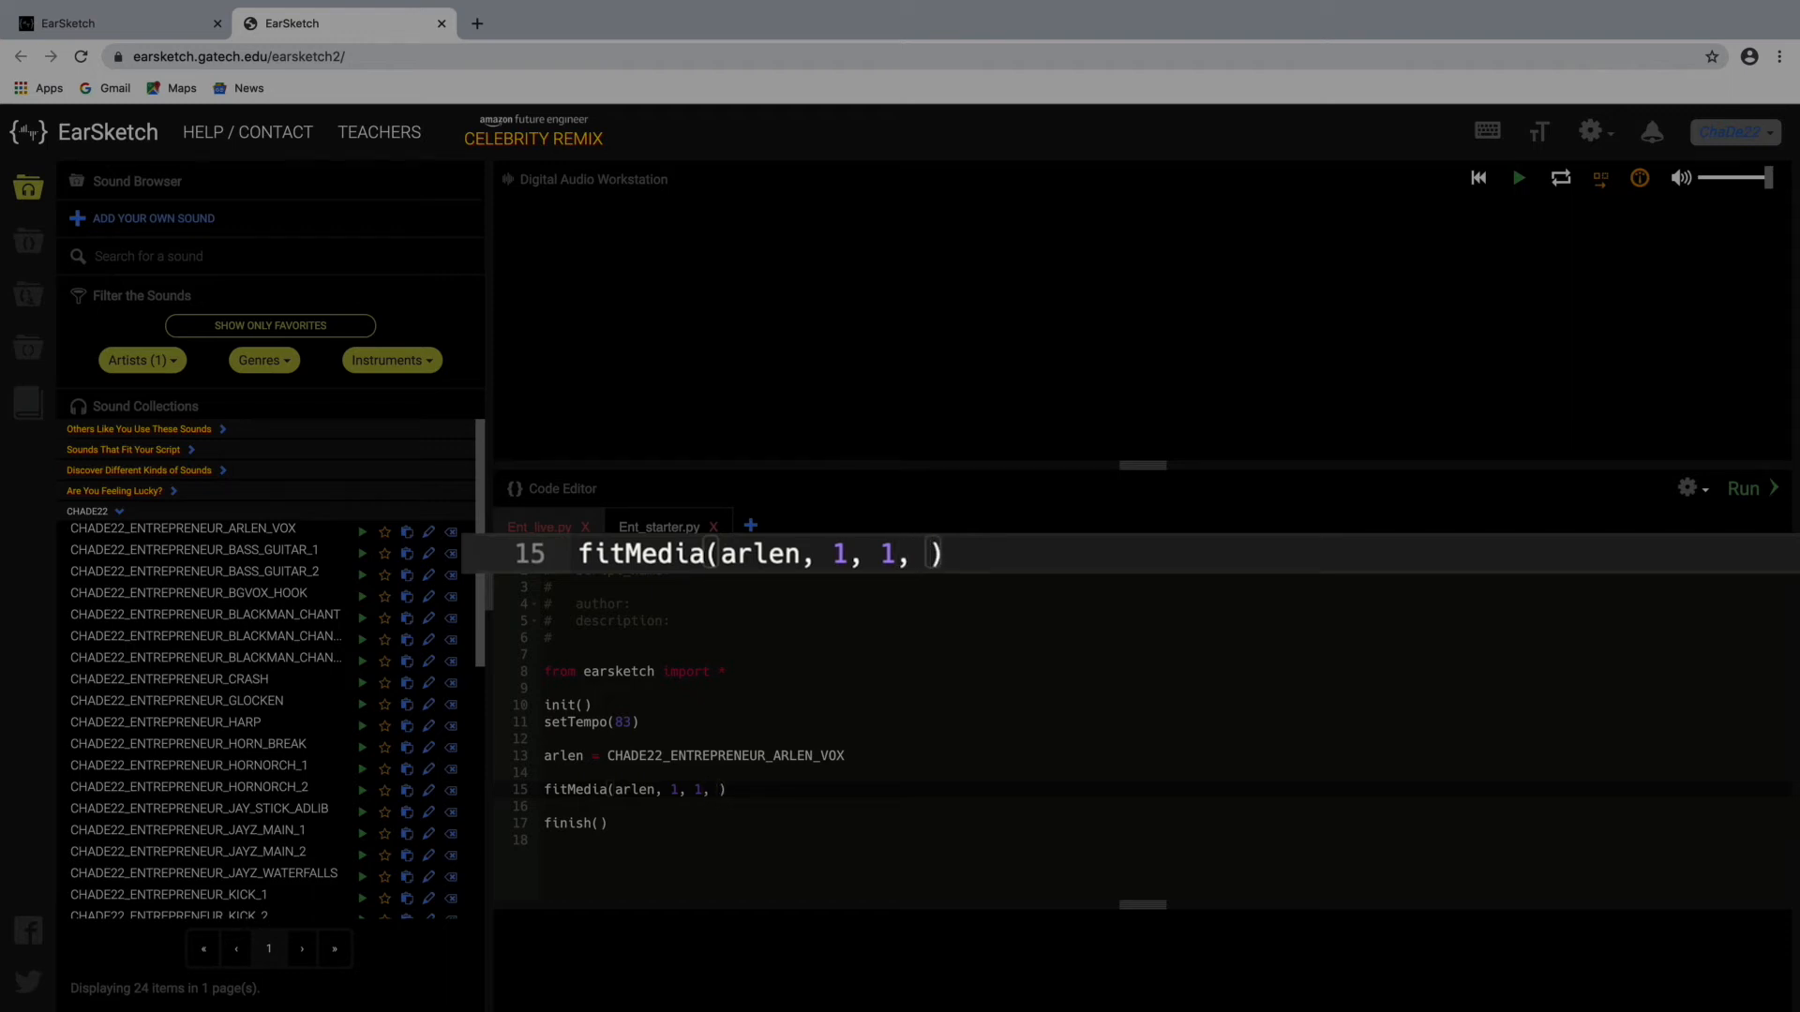
text(9)
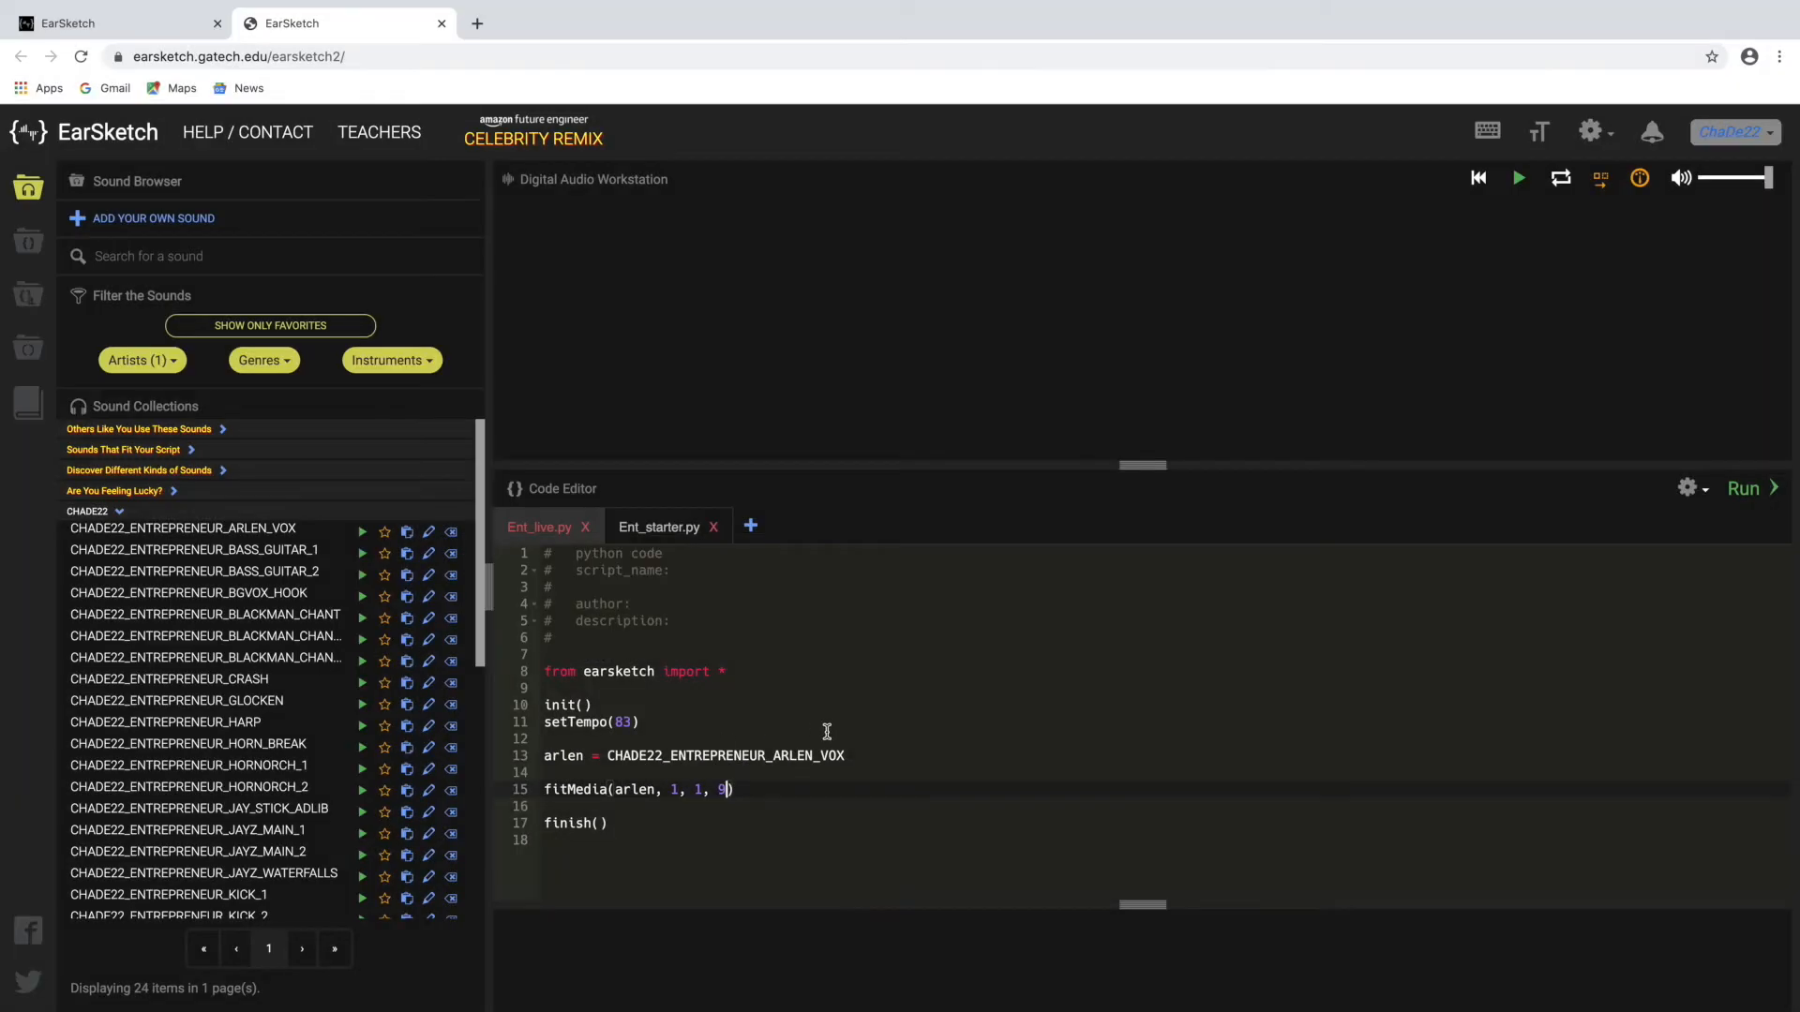
mouse_move(1696, 523)
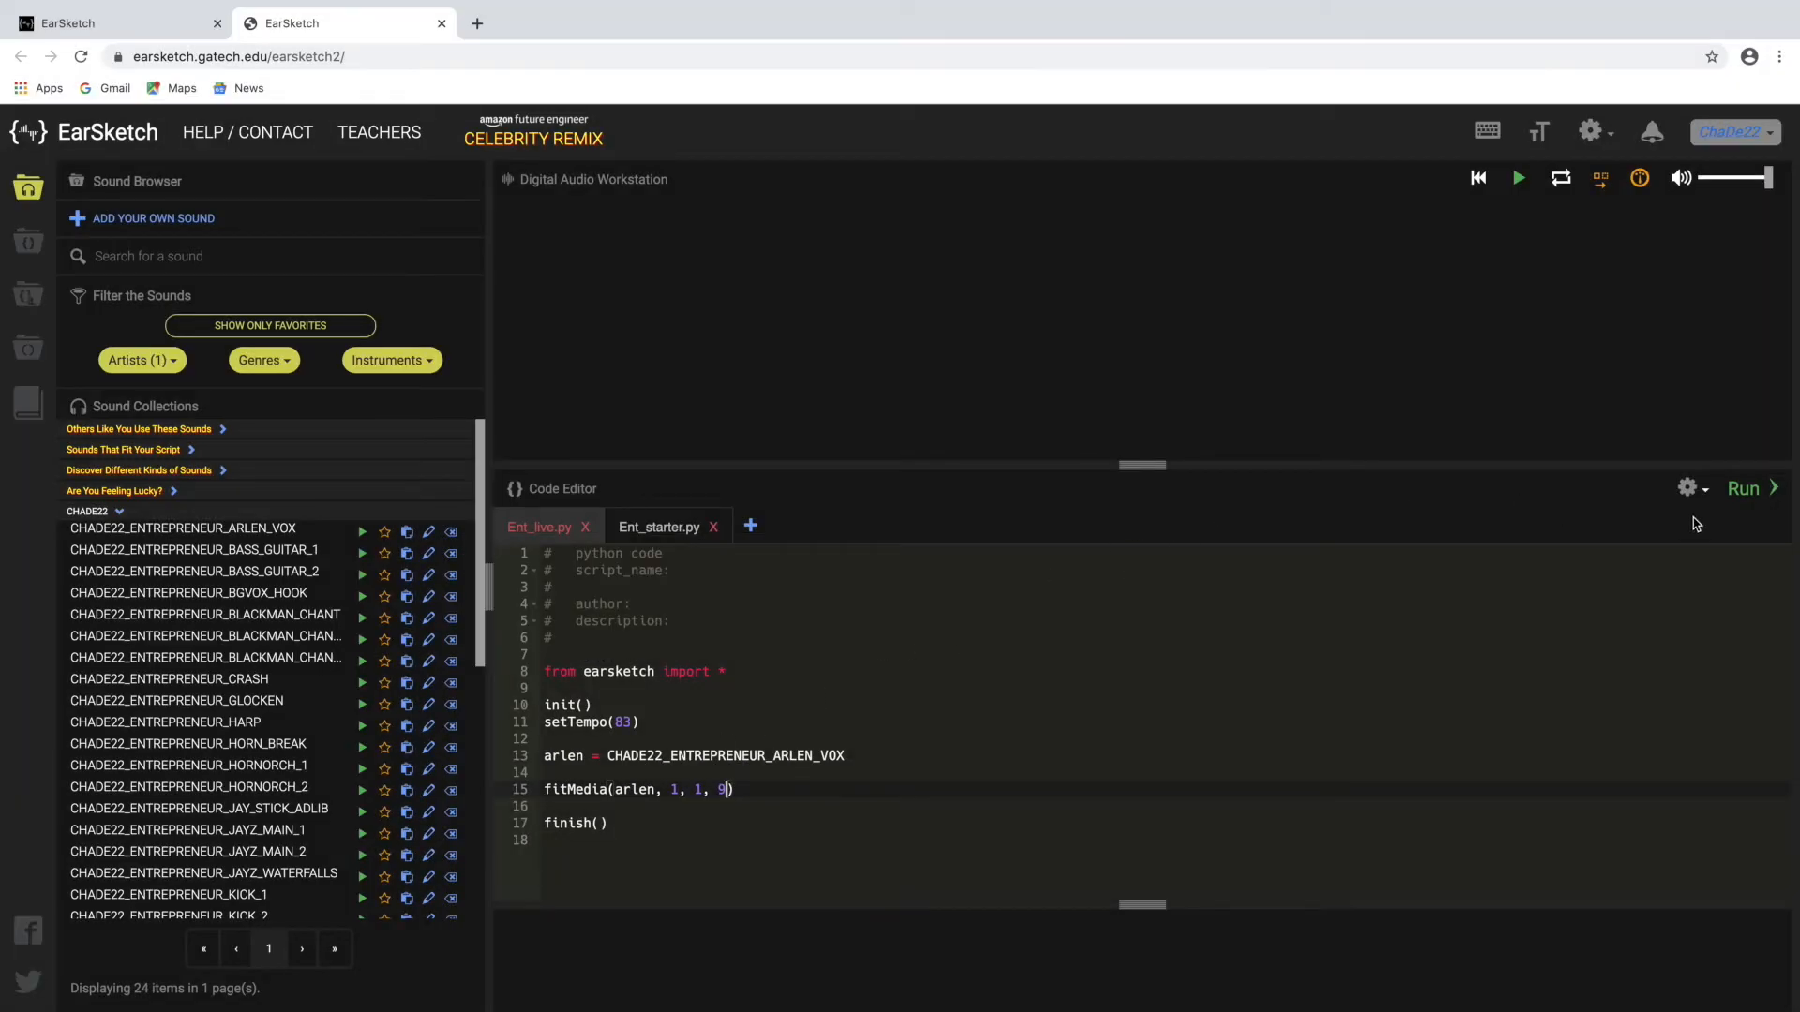
mouse_move(1744, 488)
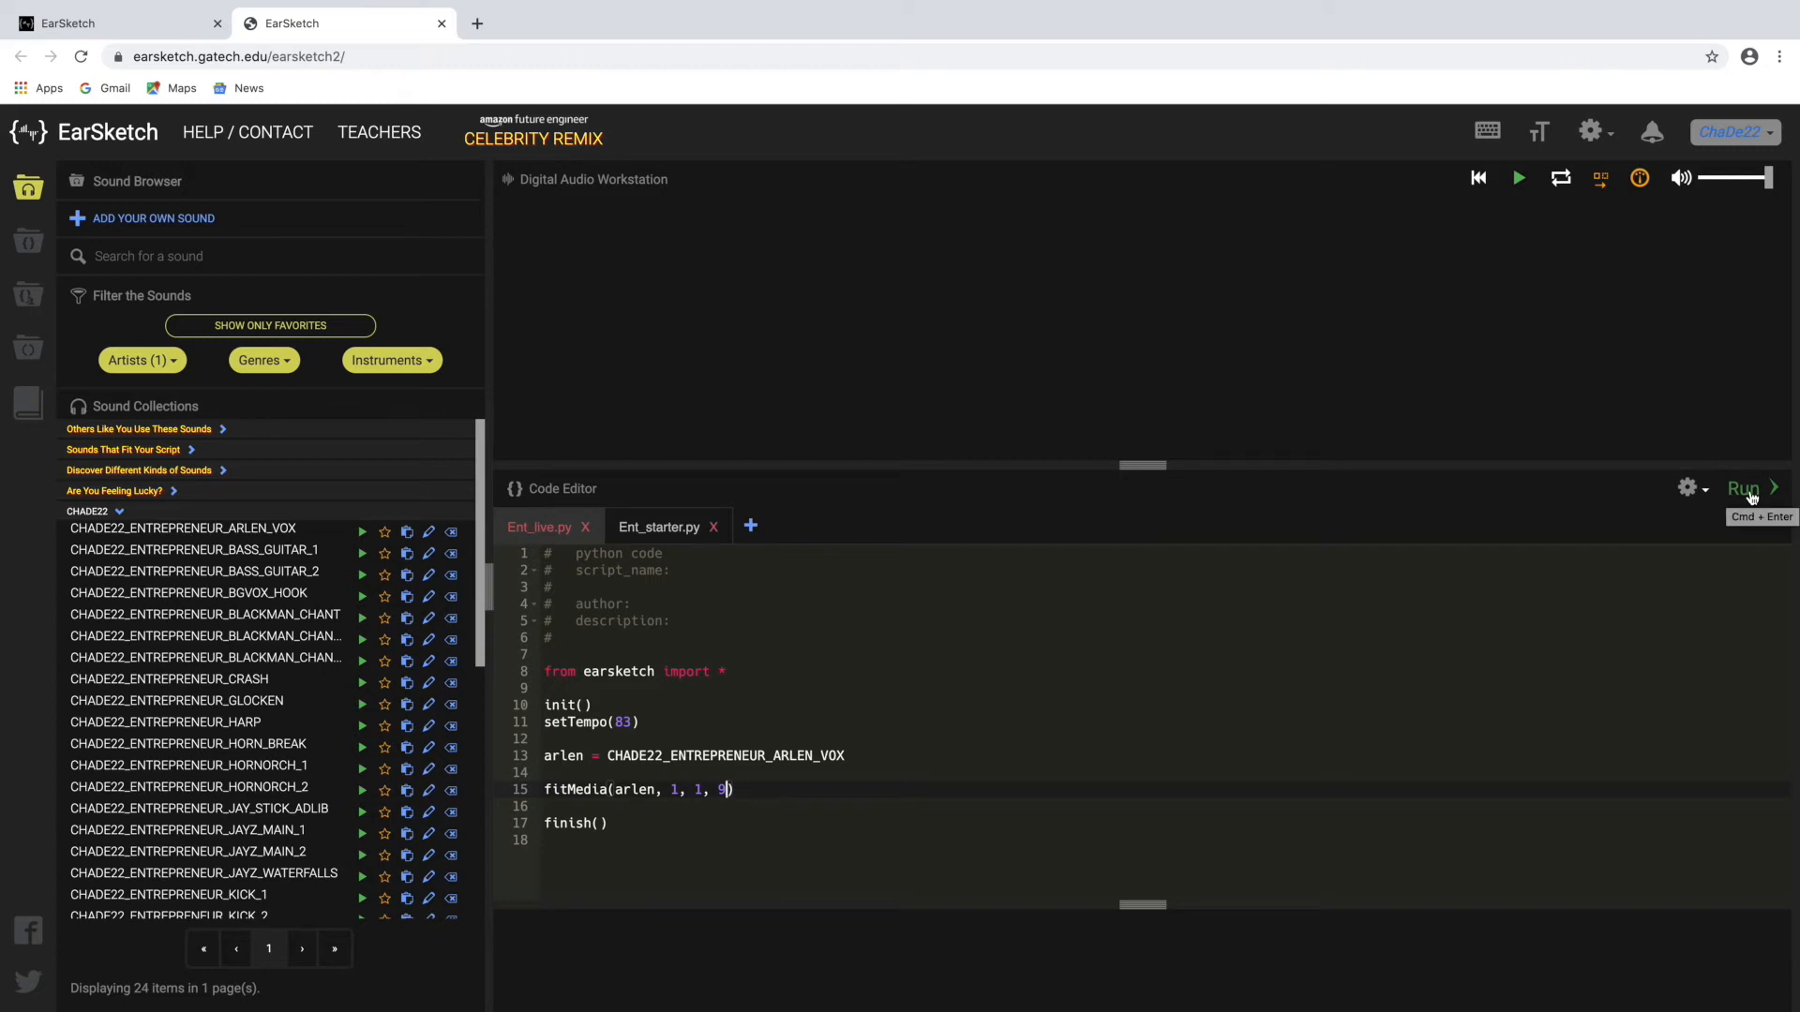